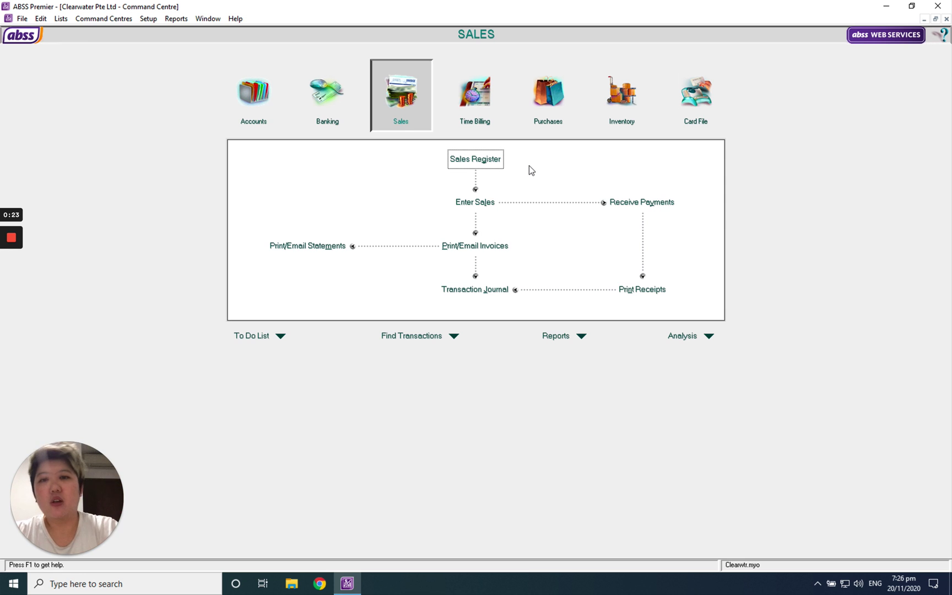
Cancel an unrecorded payment entry, then open the Sales Linked Accounts settings from Setup.
click(641, 202)
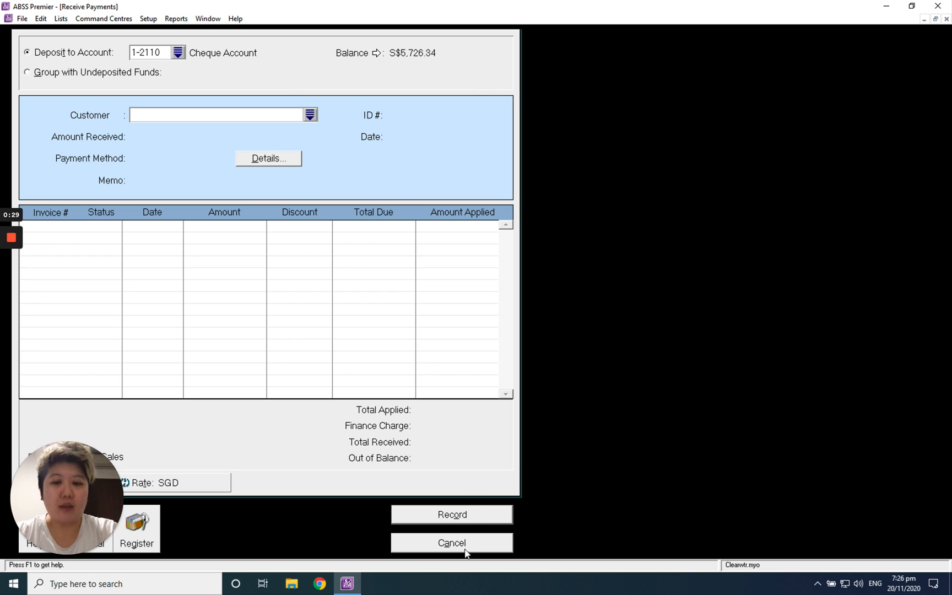
click(451, 542)
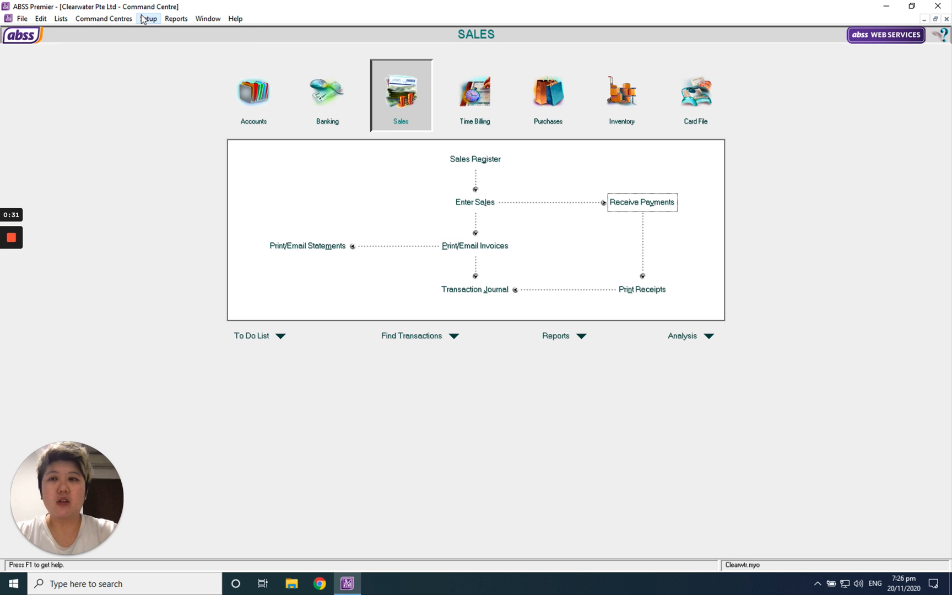
click(149, 18)
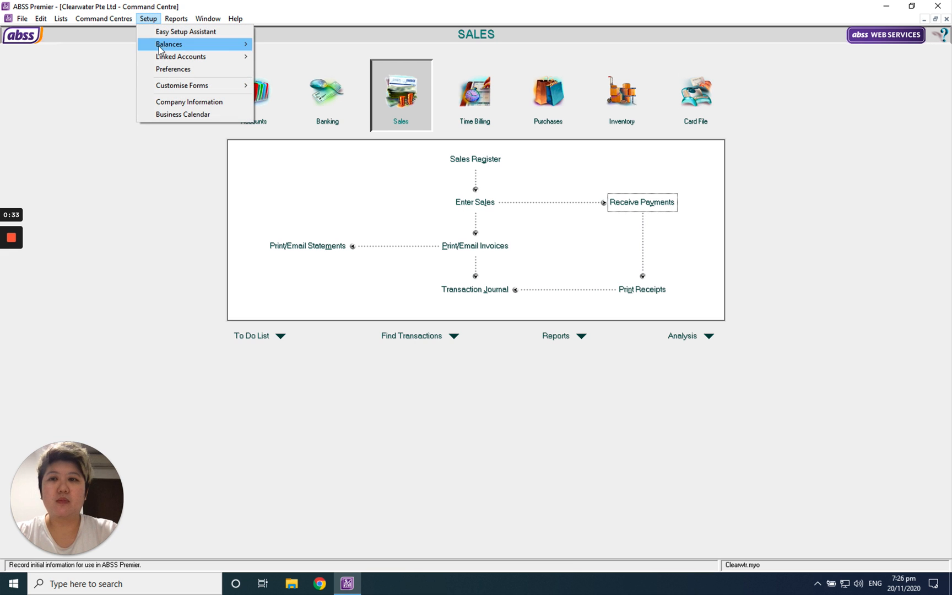
mouse_move(181, 56)
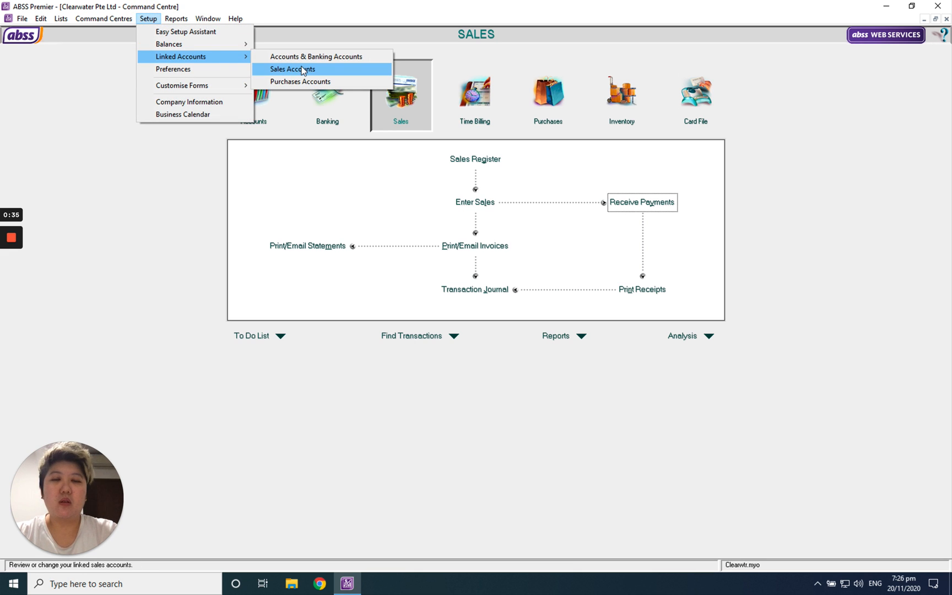
click(291, 69)
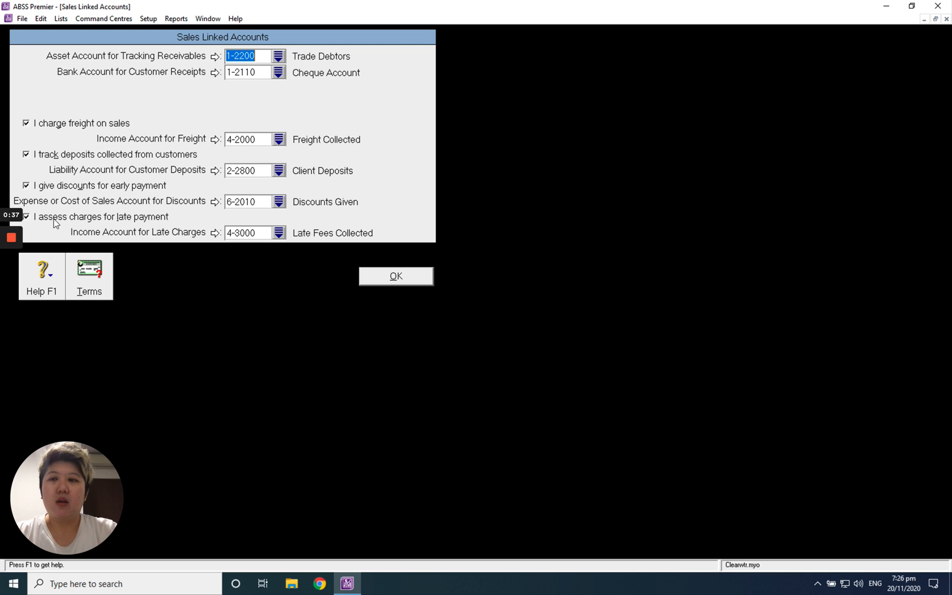
mouse_move(83, 224)
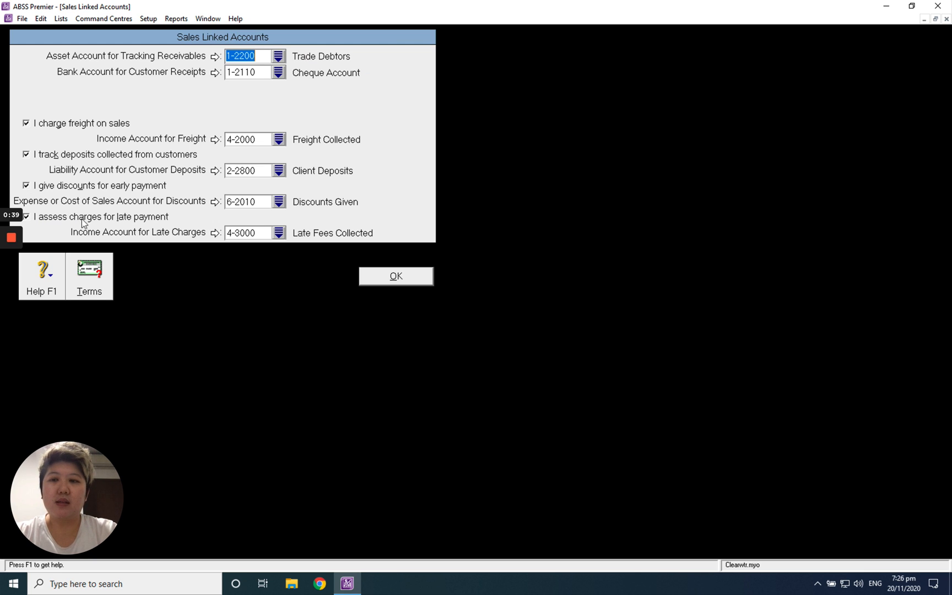
mouse_move(141, 237)
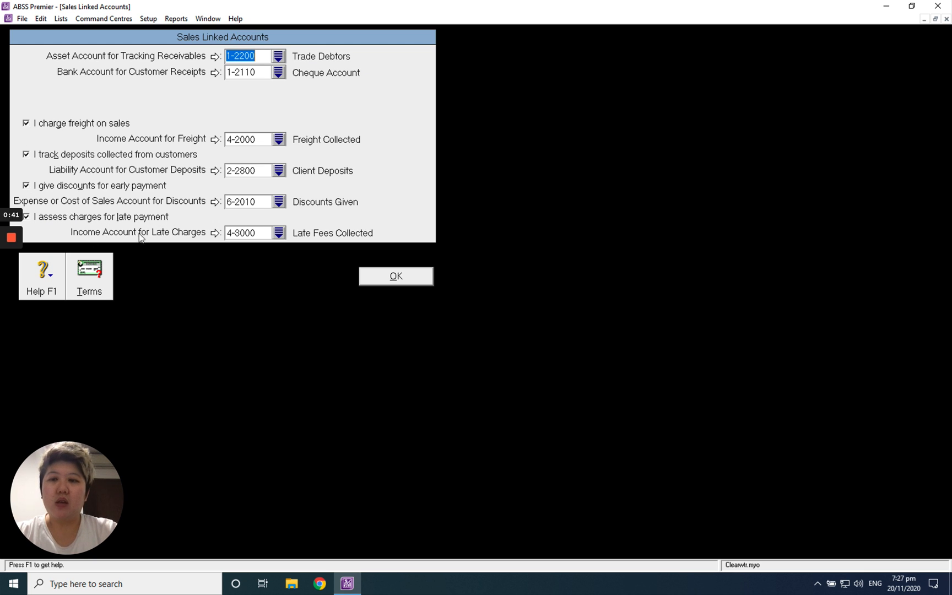
mouse_move(290, 243)
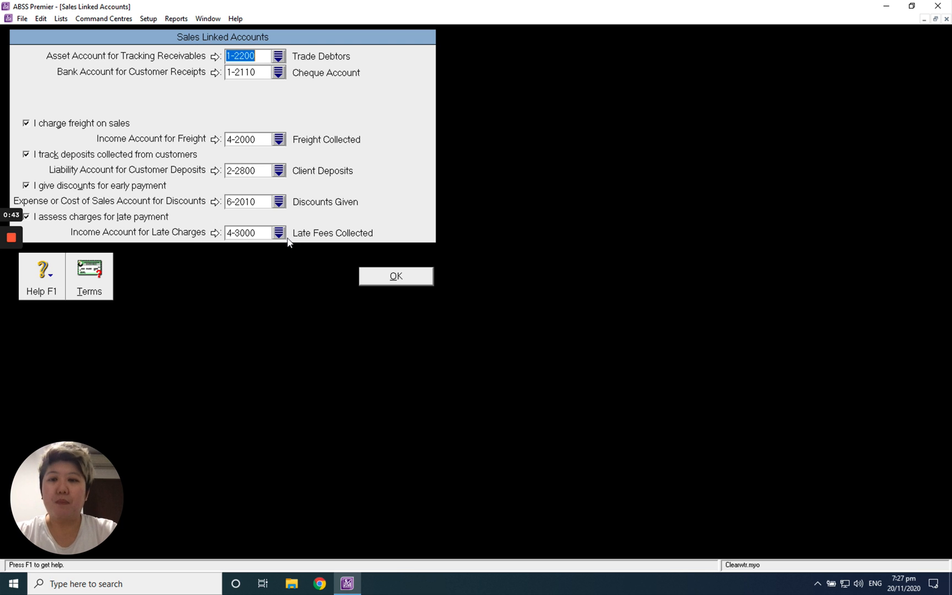
Switch the Late Charges account from 4-3000 Late Fees Collected to 6-1200 Bank Charges.
click(278, 232)
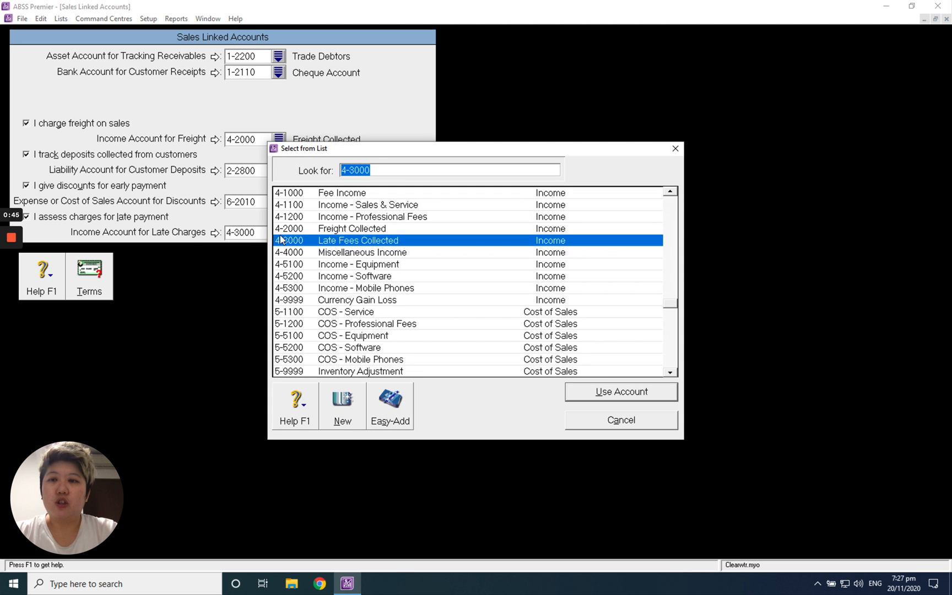
scroll(down, 3)
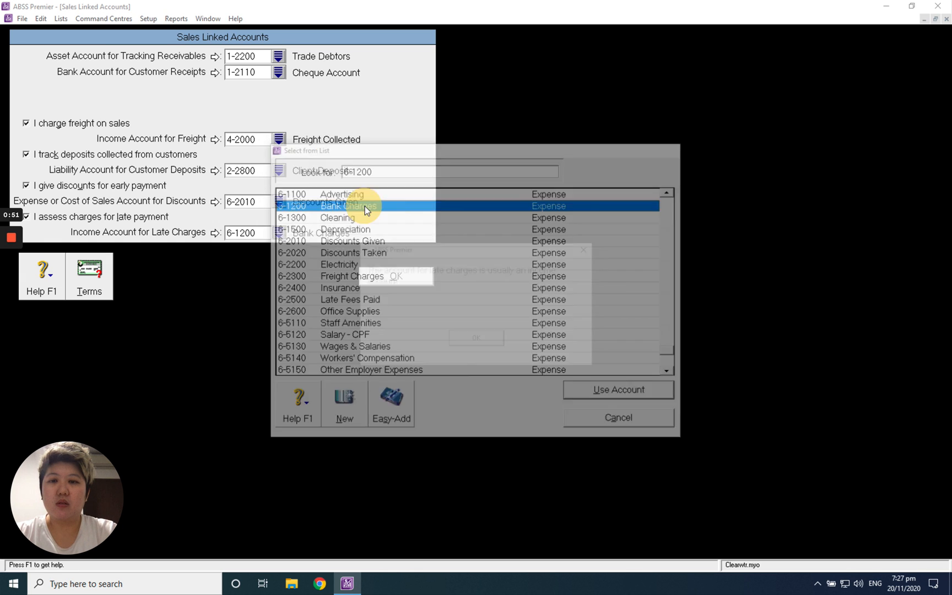
click(616, 389)
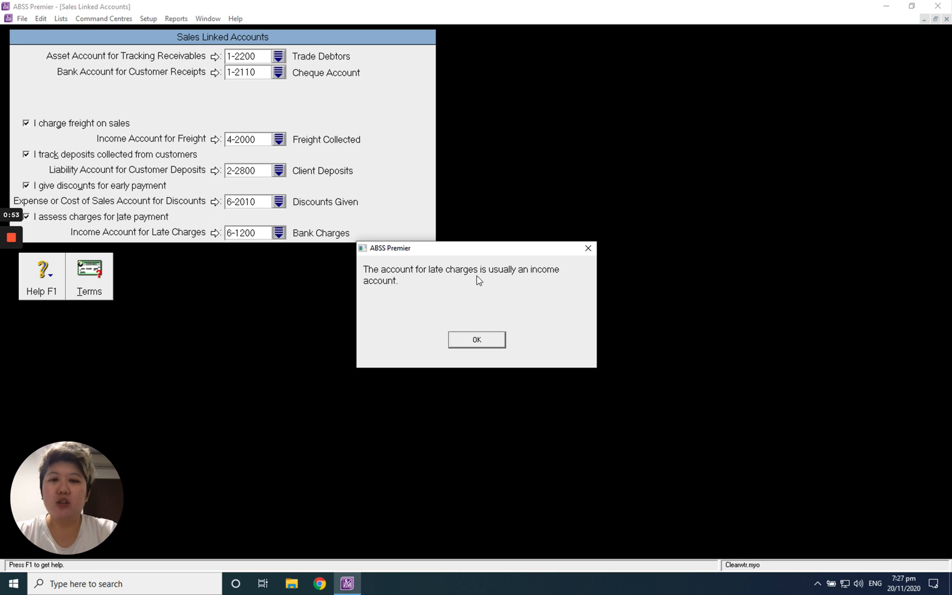
mouse_move(507, 291)
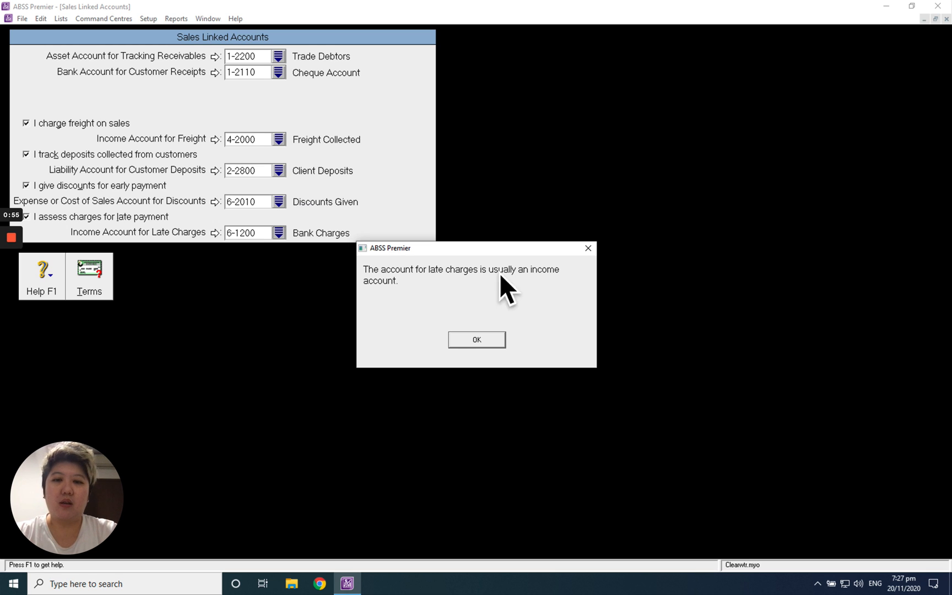
Dismiss the income-account warning and confirm the Sales Linked Accounts with 6-1200 Bank Charges.
click(476, 339)
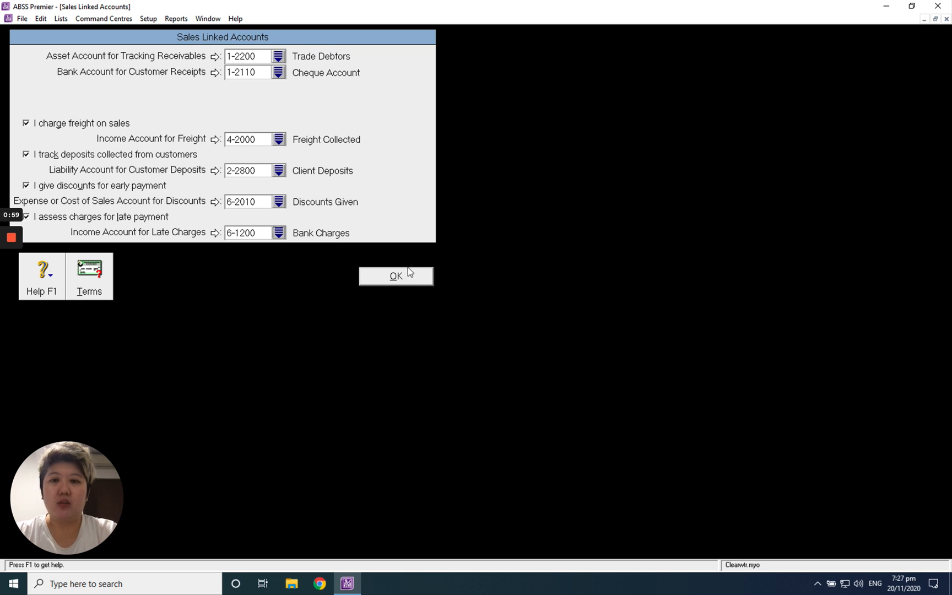
click(395, 276)
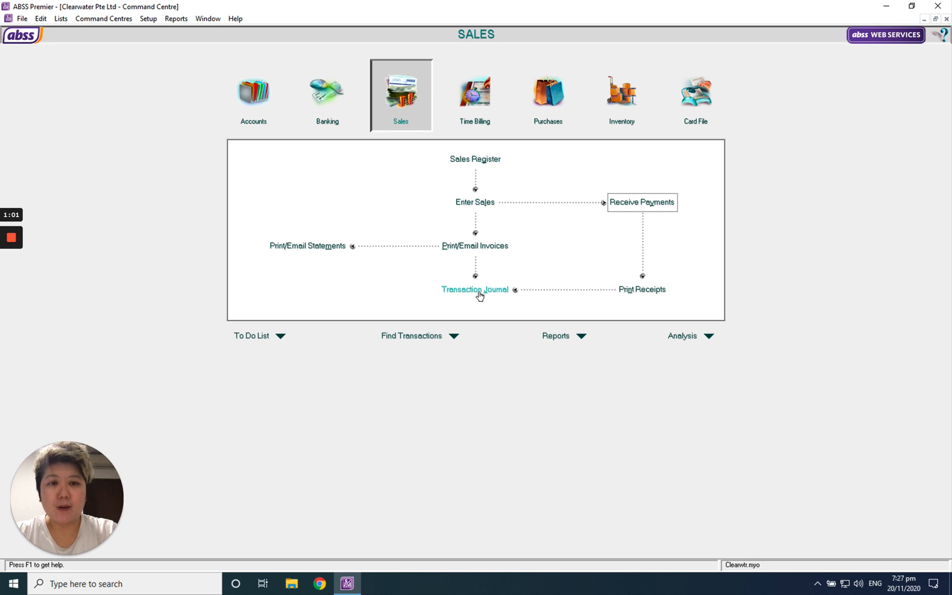
mouse_move(495, 309)
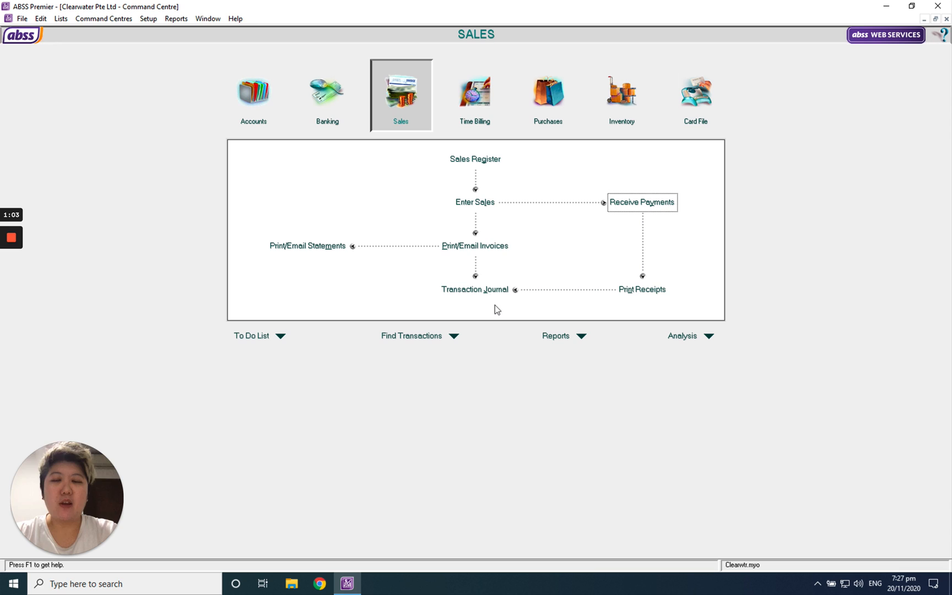